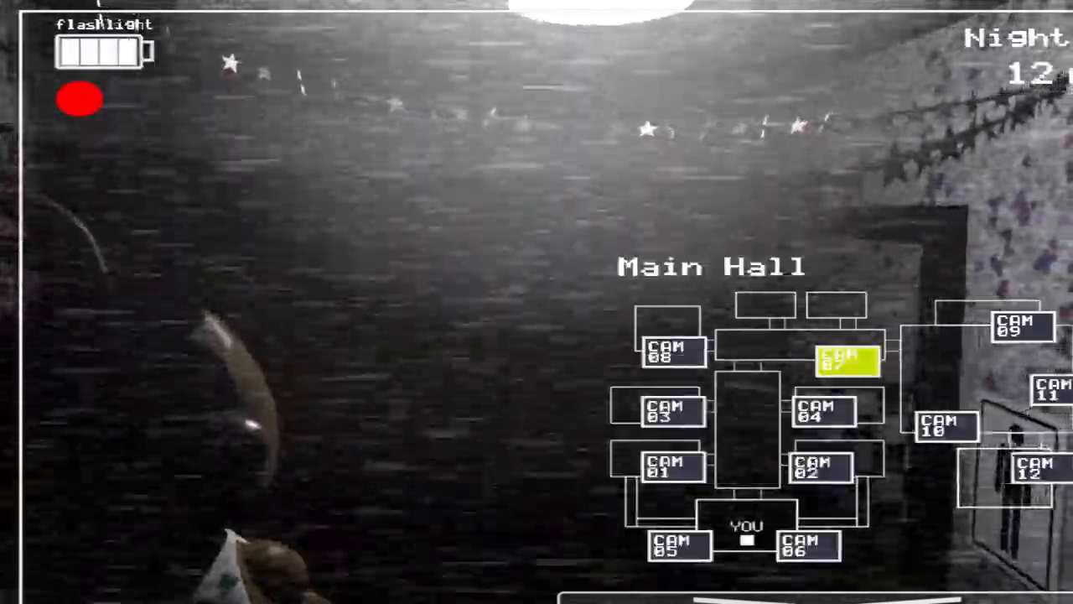
Step: Select CAM 11 on the camera map to view the Prize Corner feed
left_click(846, 359)
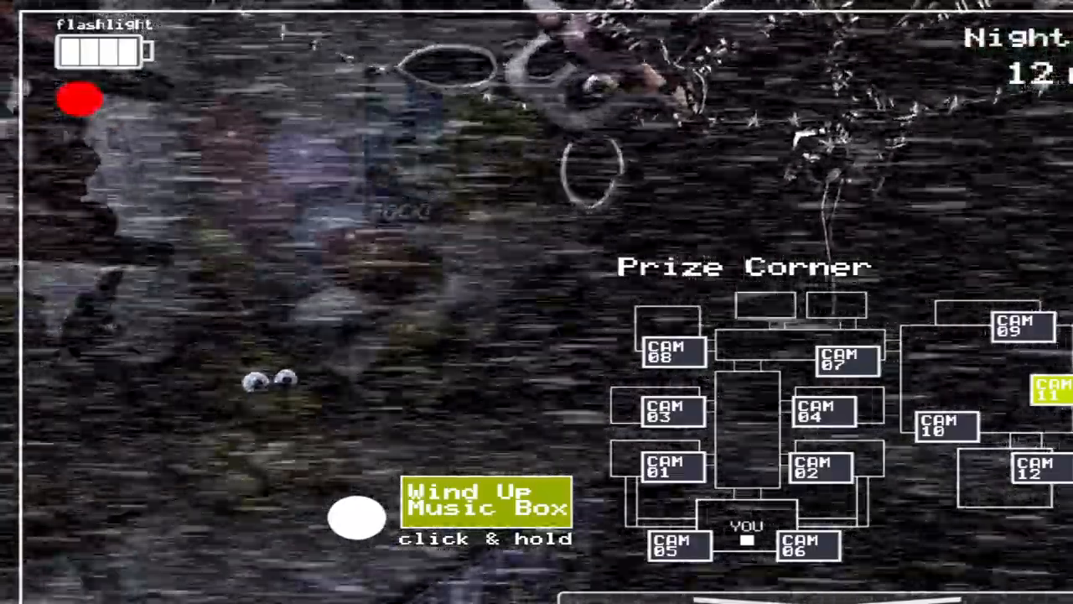
Step: Wind the Prize Corner music box until the dial fills, then lower the monitor to the office
left_click(358, 518)
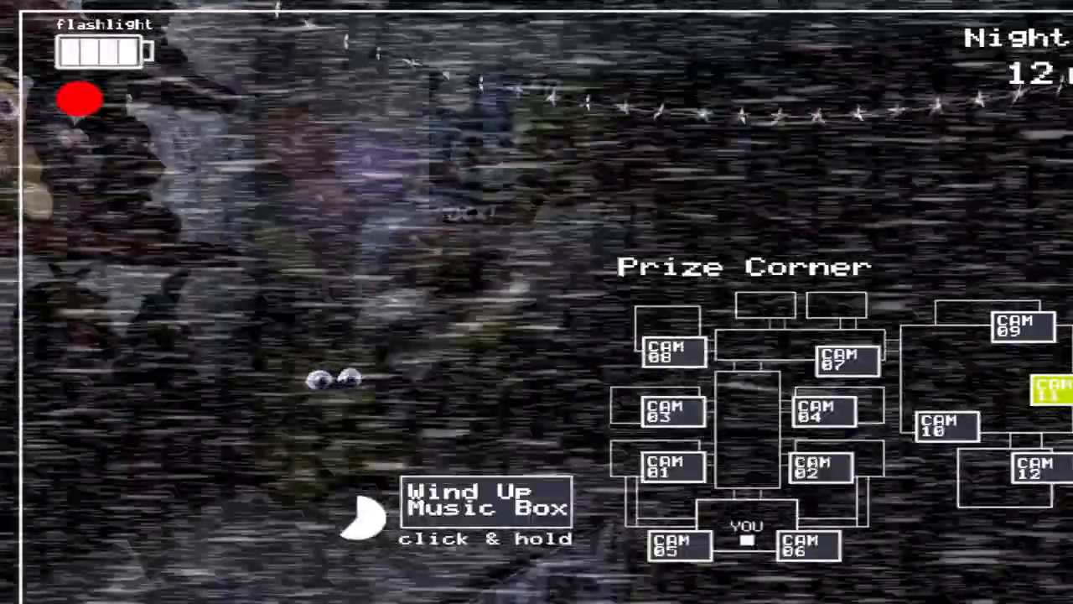
left_click(482, 503)
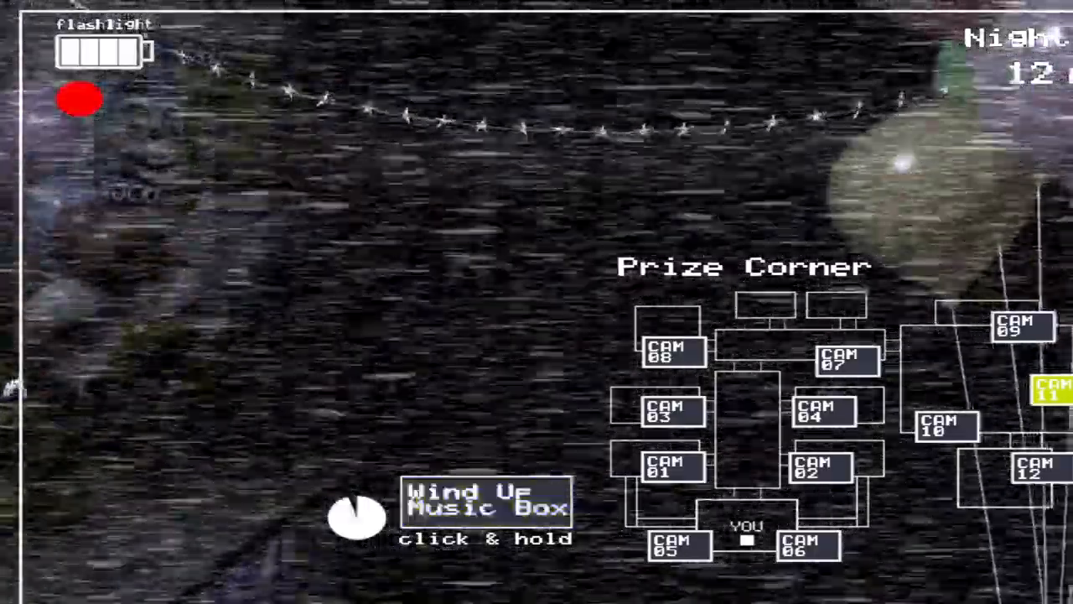
left_click(951, 360)
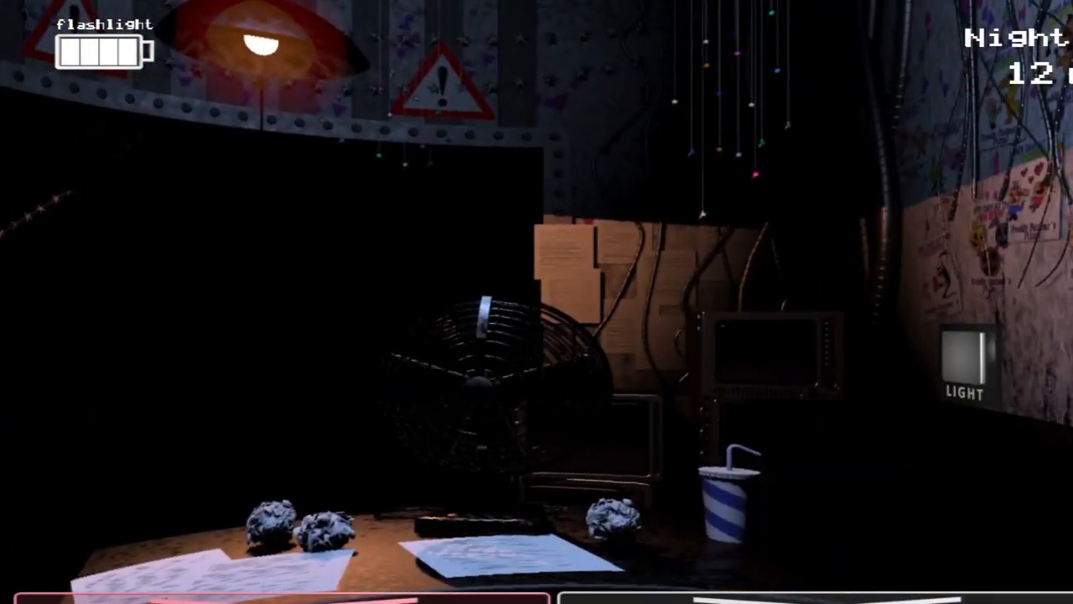